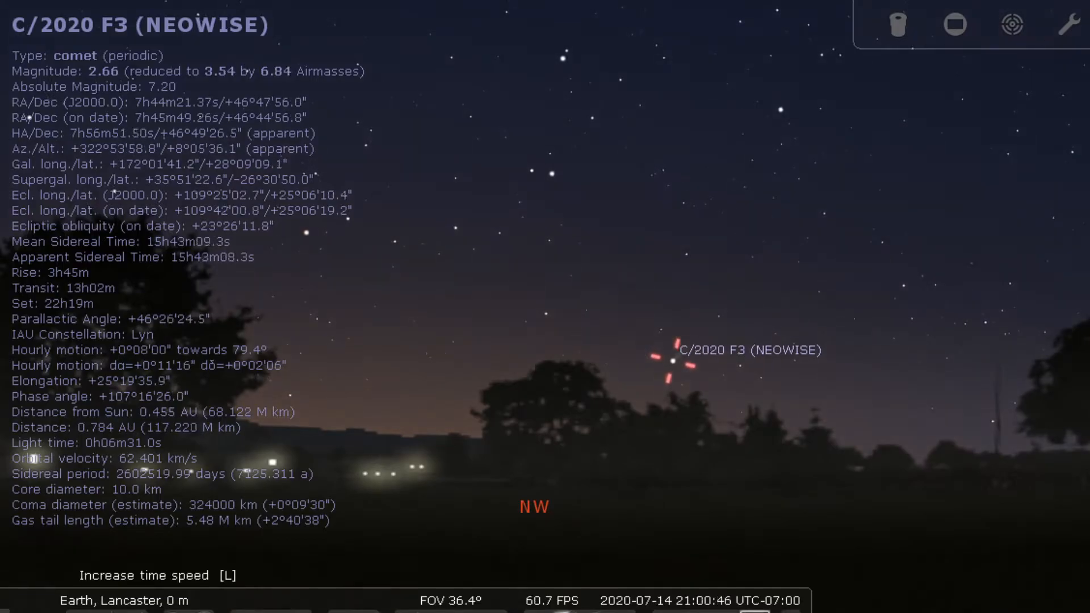
- With comet NEOWISE selected sinking in the northwest past 21:04, return time to normal rate
key(l)
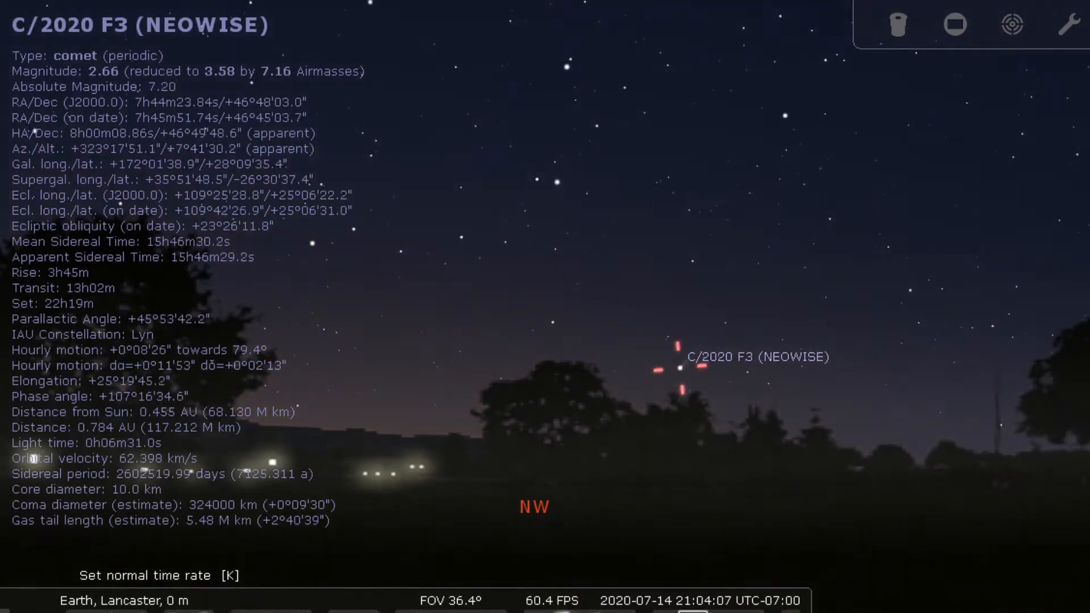